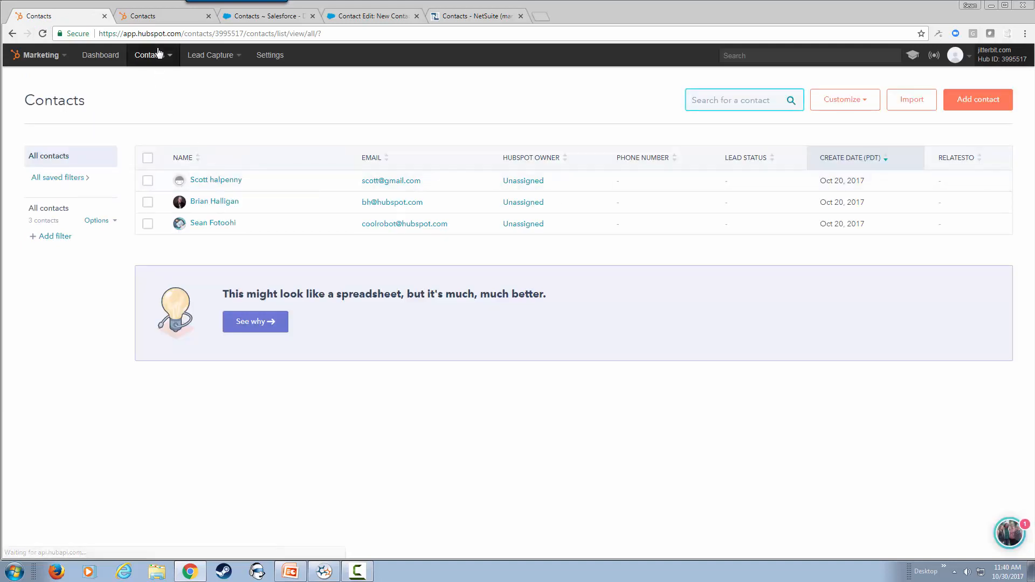
# Enter postal code 95123 and create the HubSpot contact Steph Curry
pyautogui.write('95123')
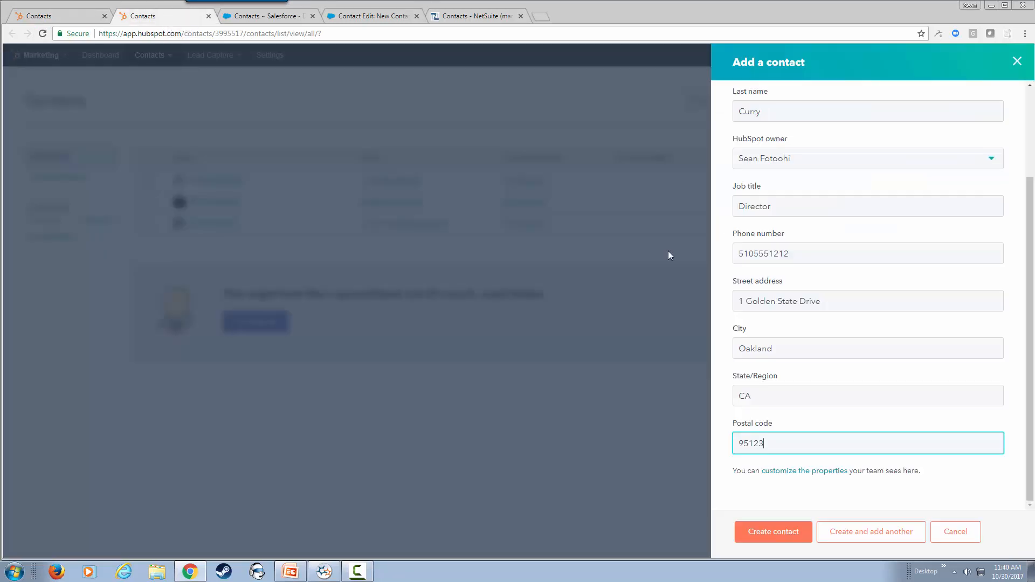
pyautogui.moveTo(866, 77)
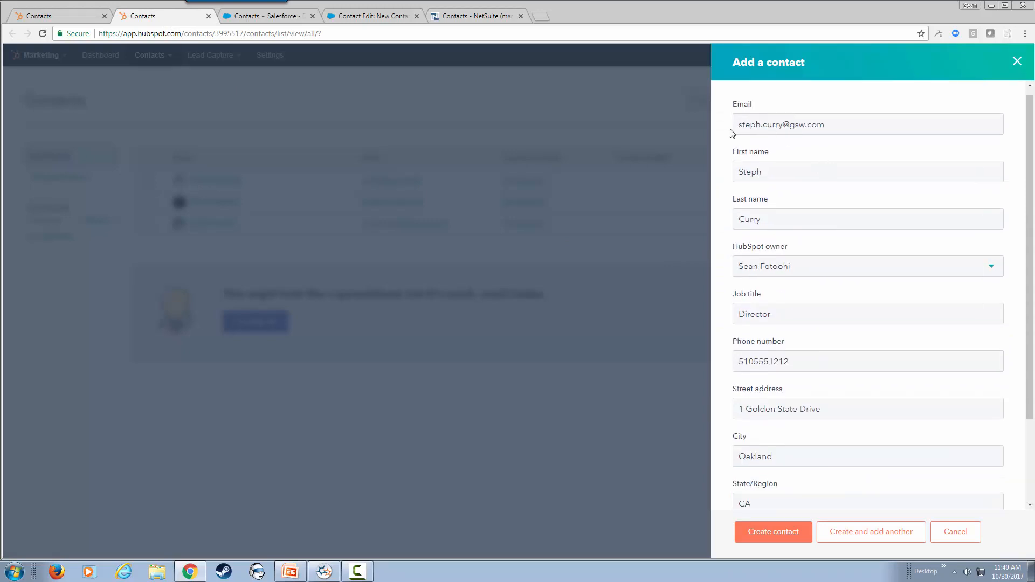
pyautogui.moveTo(782, 143)
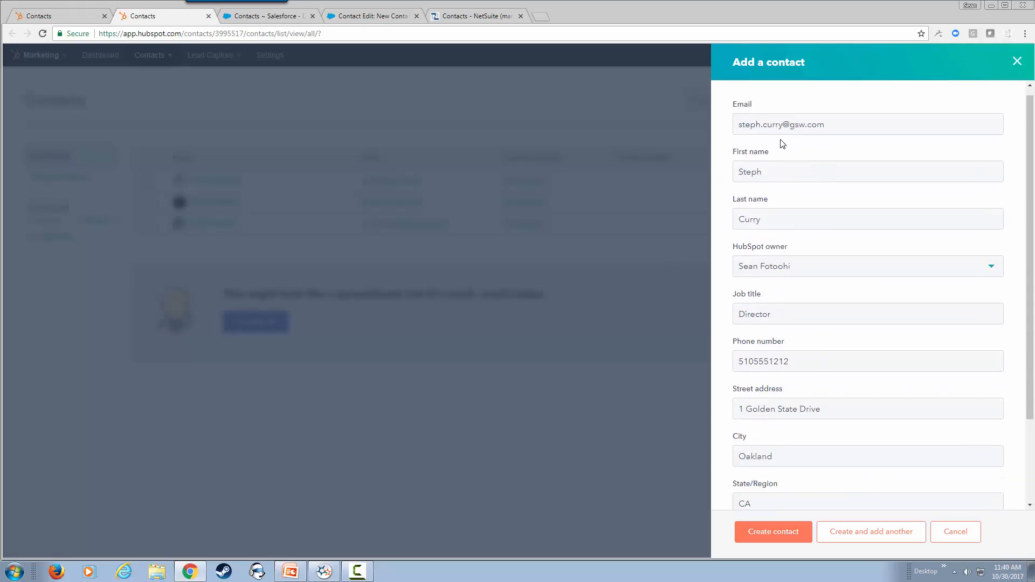
pyautogui.write('95123')
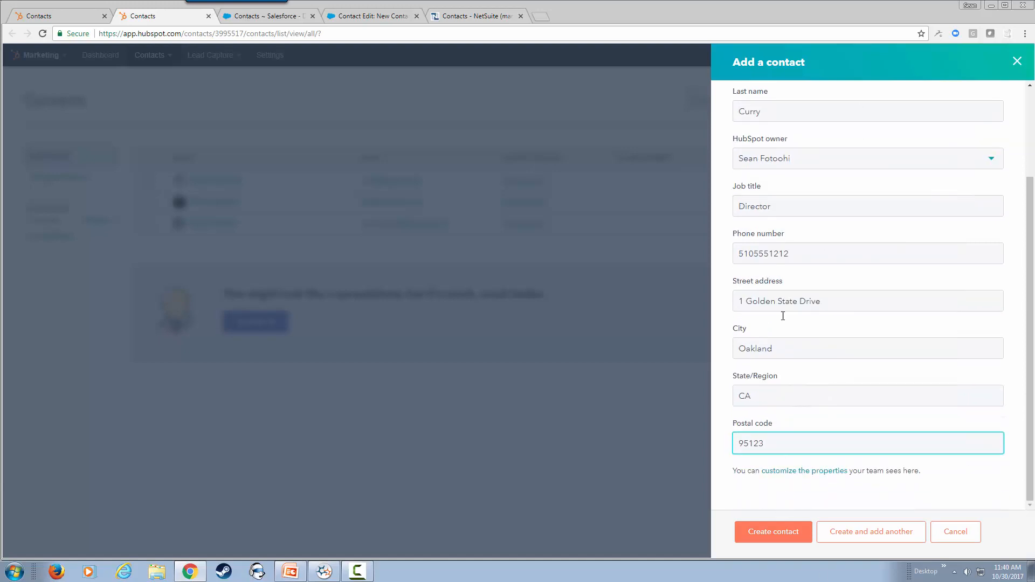
pyautogui.moveTo(772, 531)
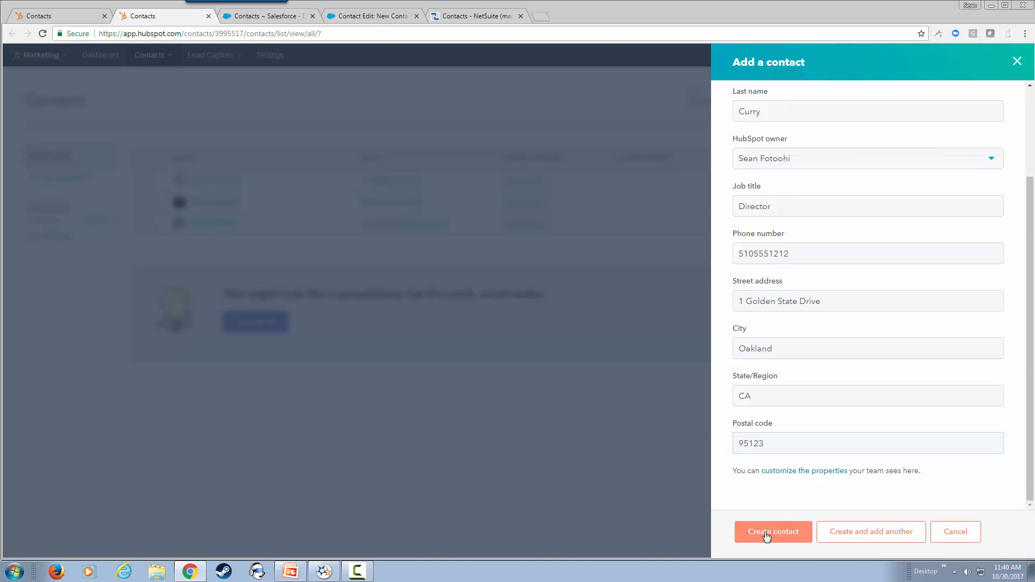
pyautogui.click(773, 532)
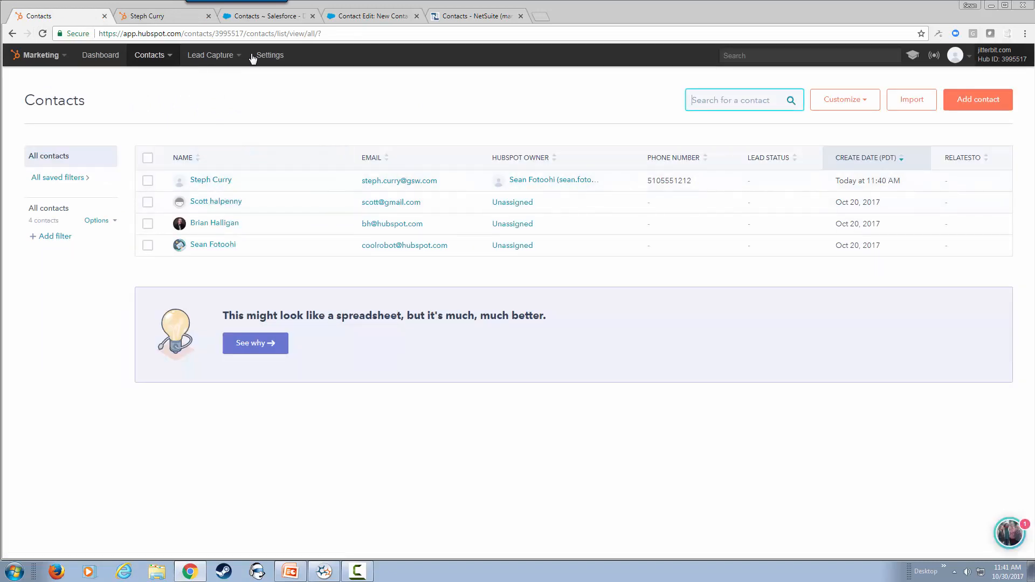
# Refresh Salesforce's All Contacts list twice to check for Steph Curry
pyautogui.click(267, 16)
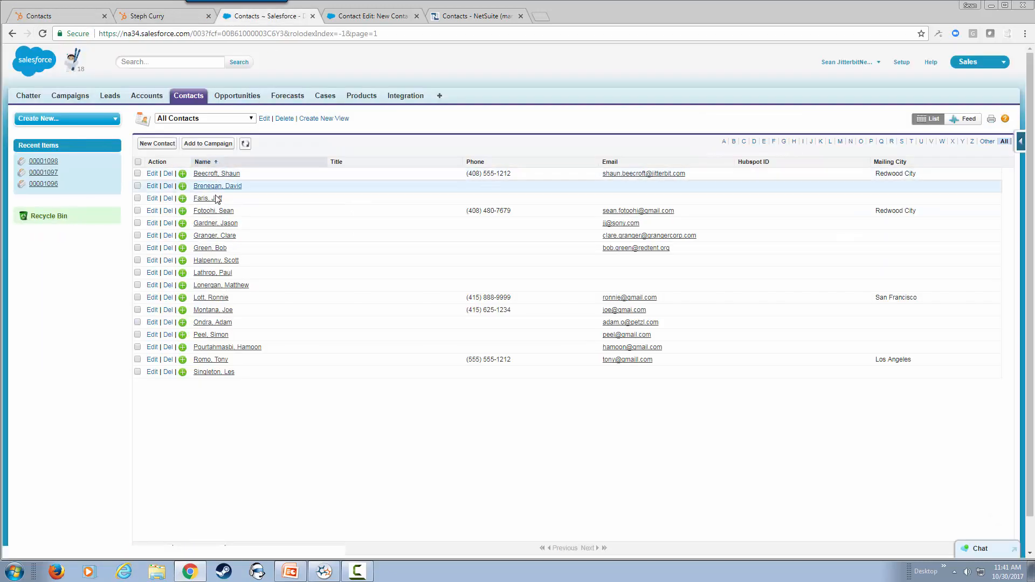
pyautogui.click(245, 143)
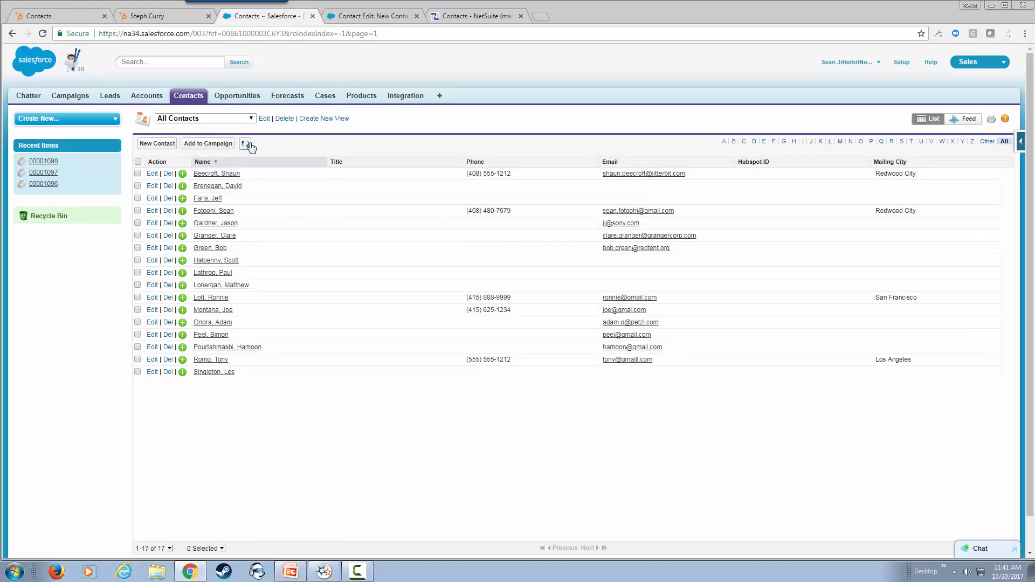
pyautogui.click(245, 144)
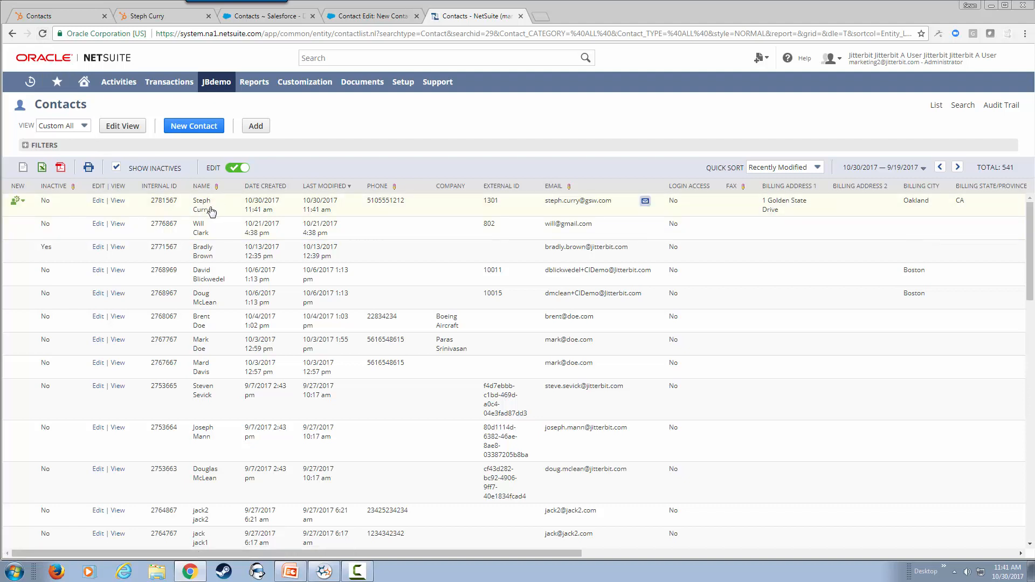
pyautogui.moveTo(206, 205)
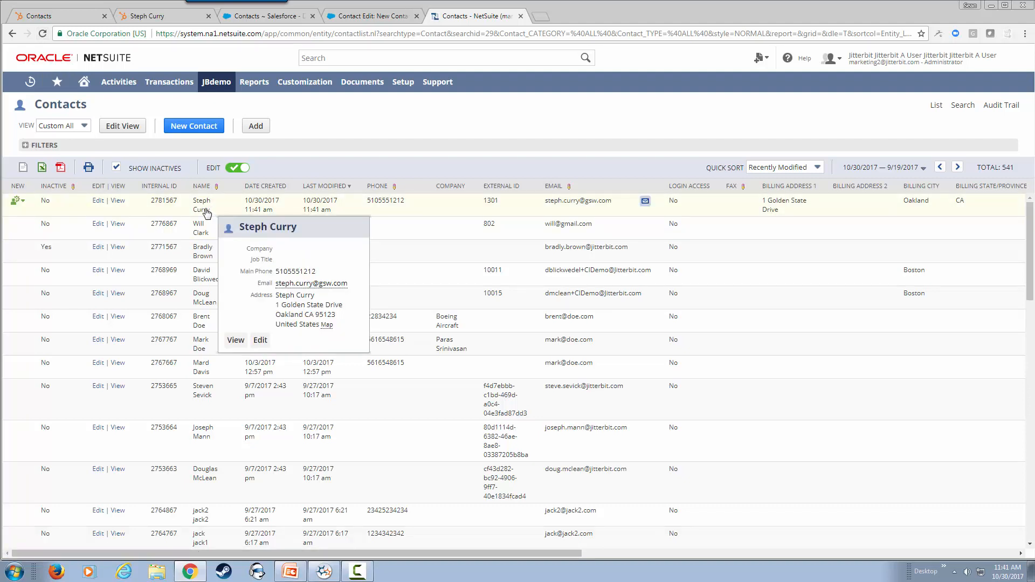
pyautogui.moveTo(295, 30)
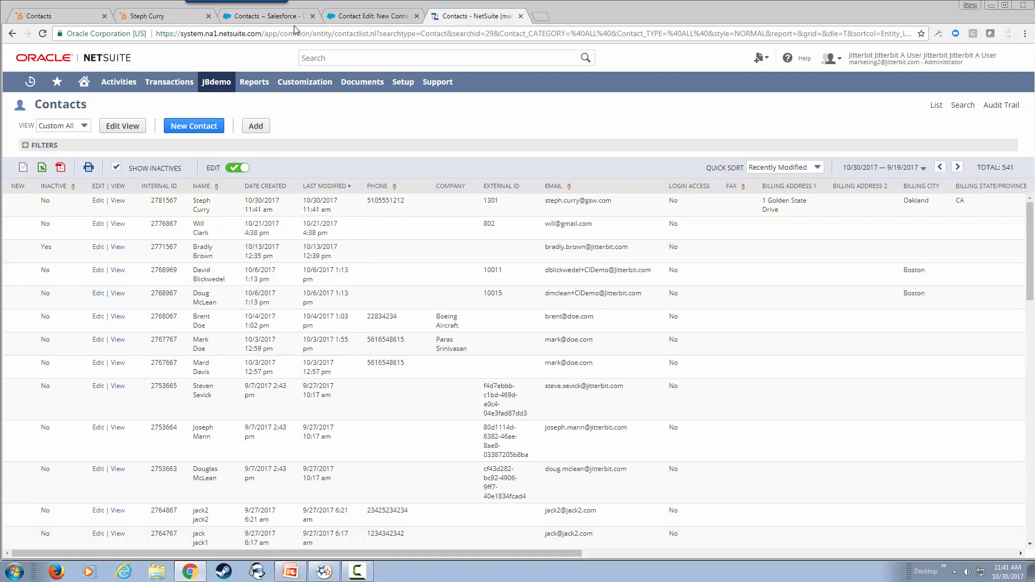
pyautogui.moveTo(268, 15)
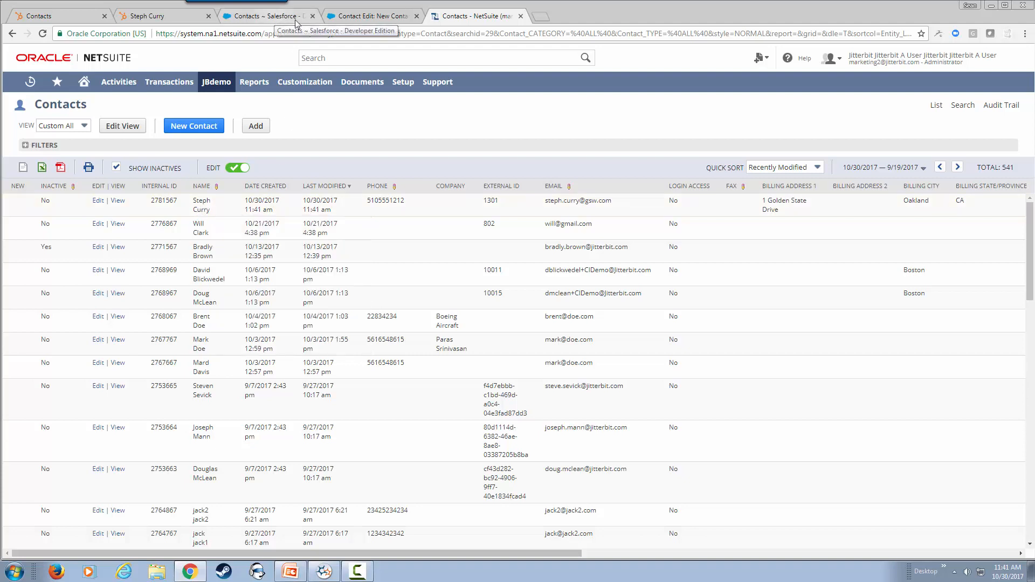
# Return to the unfinished Salesforce contact and save Draymond Green
pyautogui.click(264, 15)
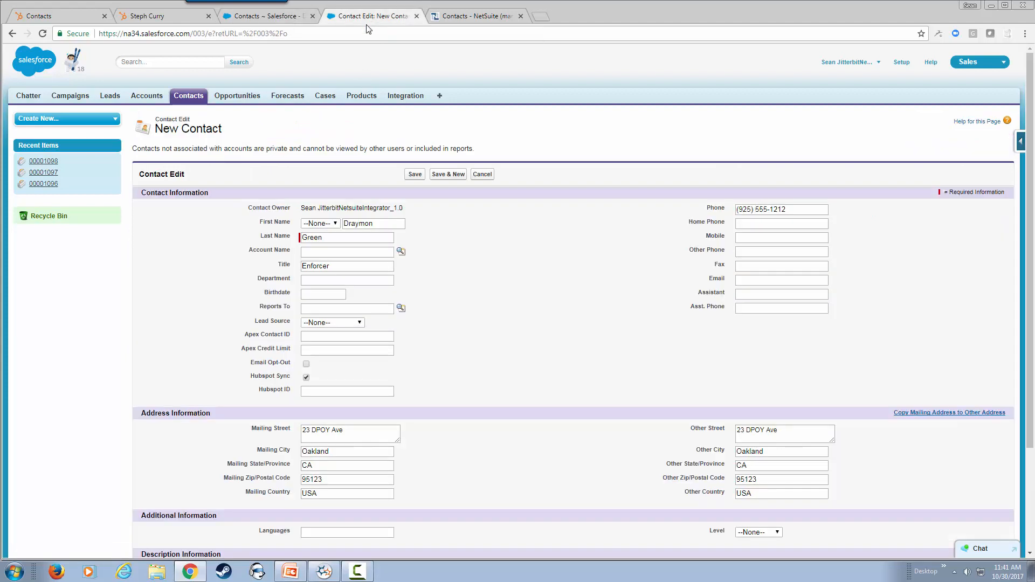
pyautogui.moveTo(495, 207)
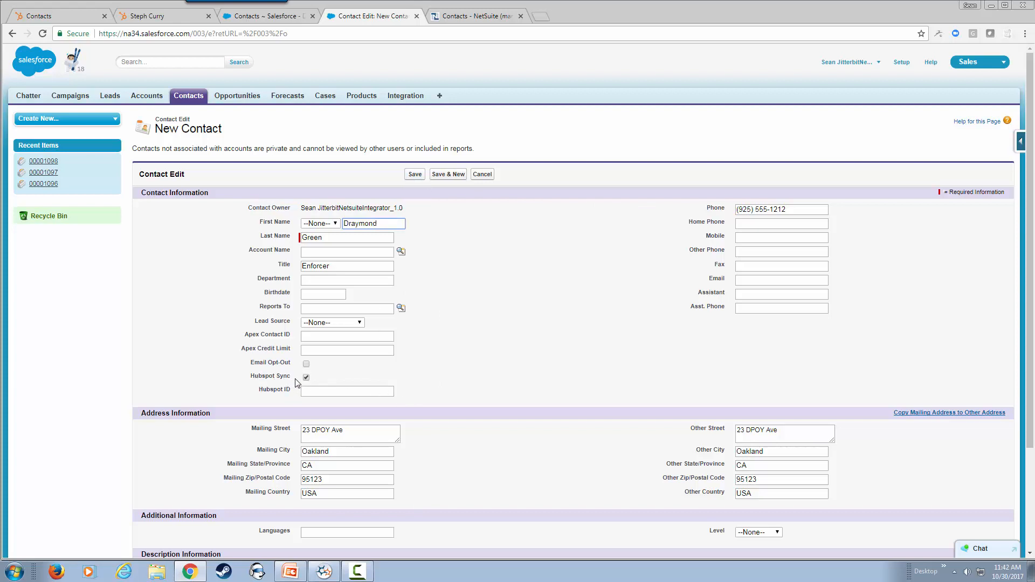
pyautogui.moveTo(330, 382)
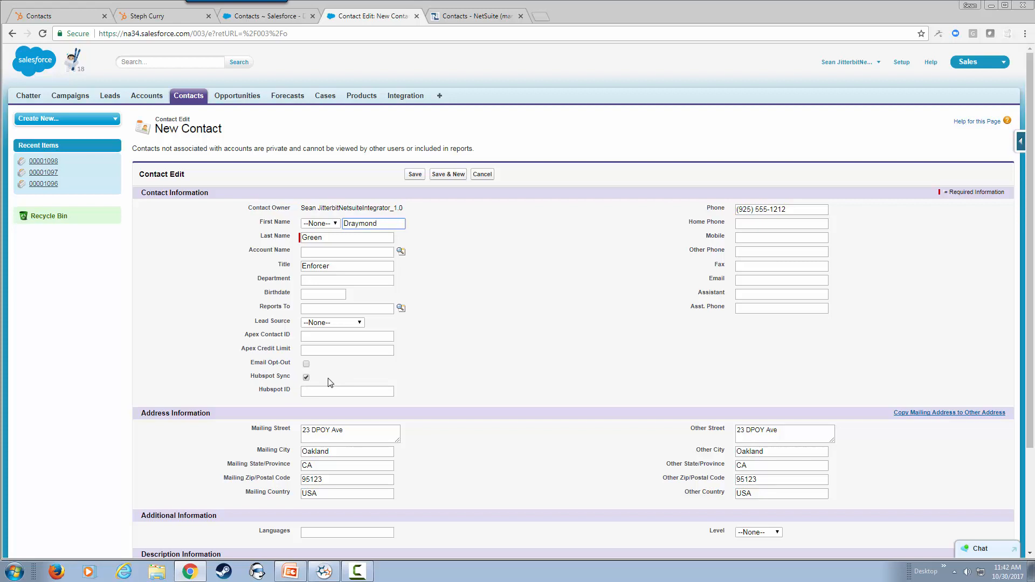
pyautogui.moveTo(329, 381)
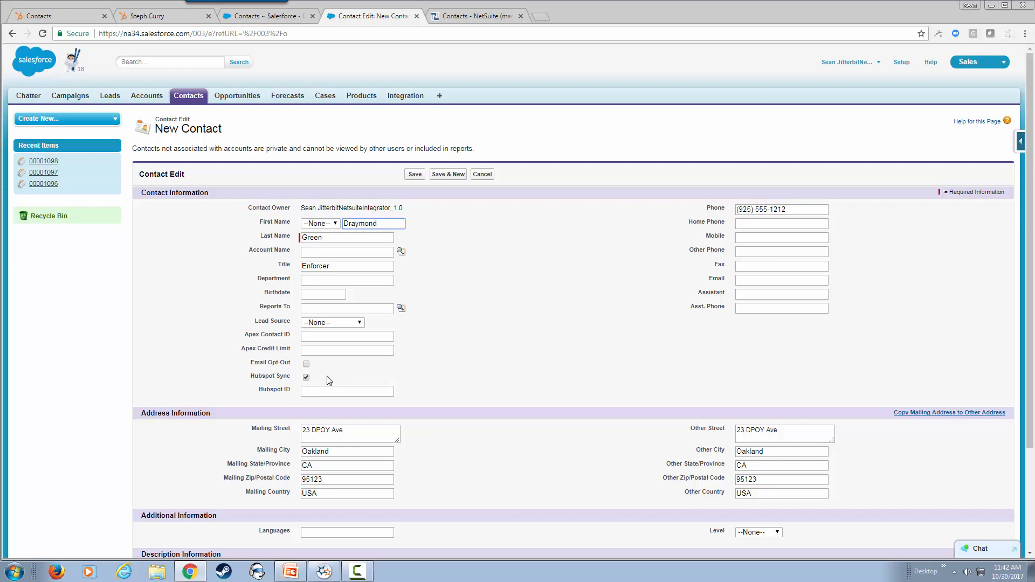
pyautogui.moveTo(539, 254)
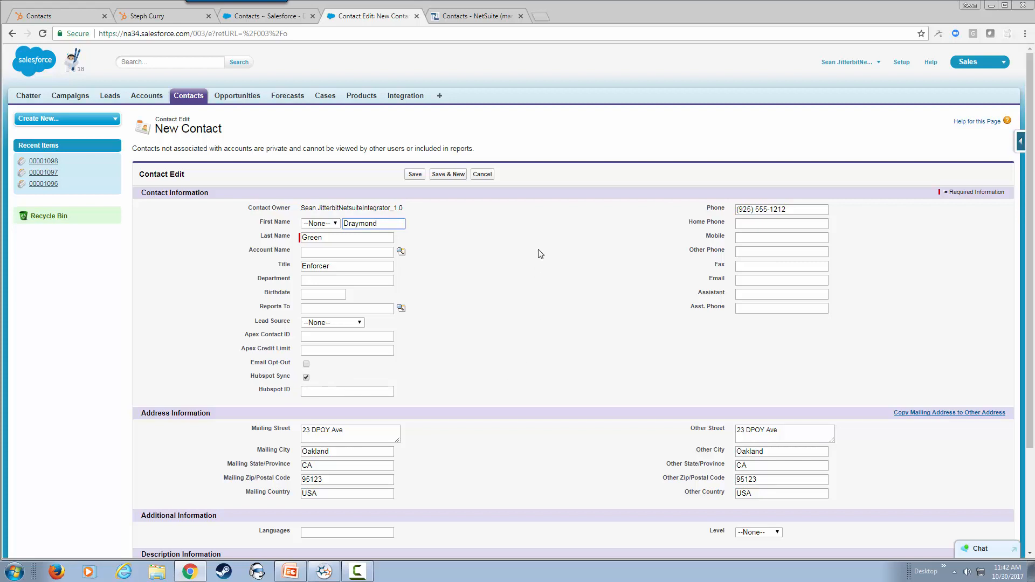
pyautogui.moveTo(414, 174)
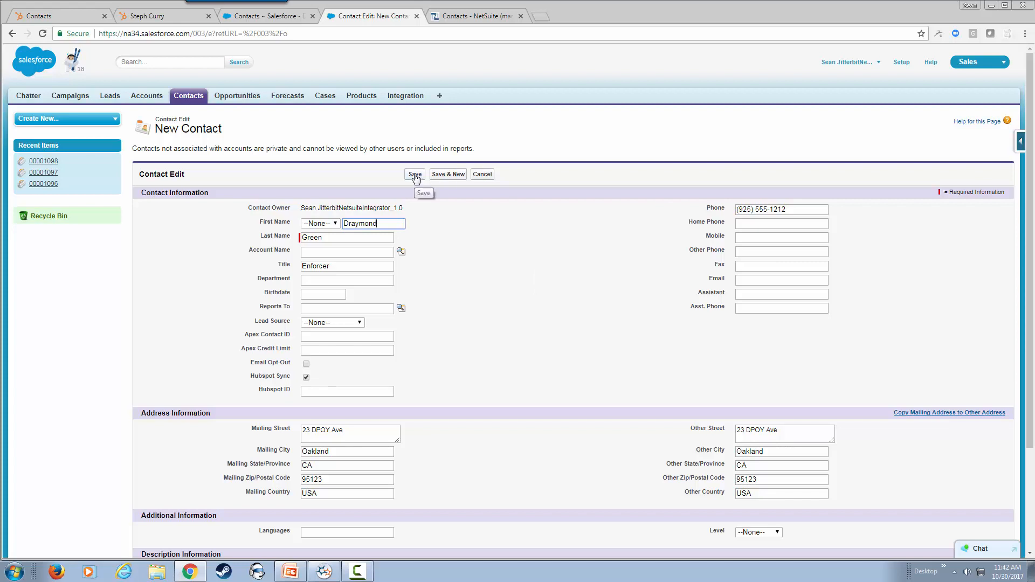
pyautogui.click(414, 174)
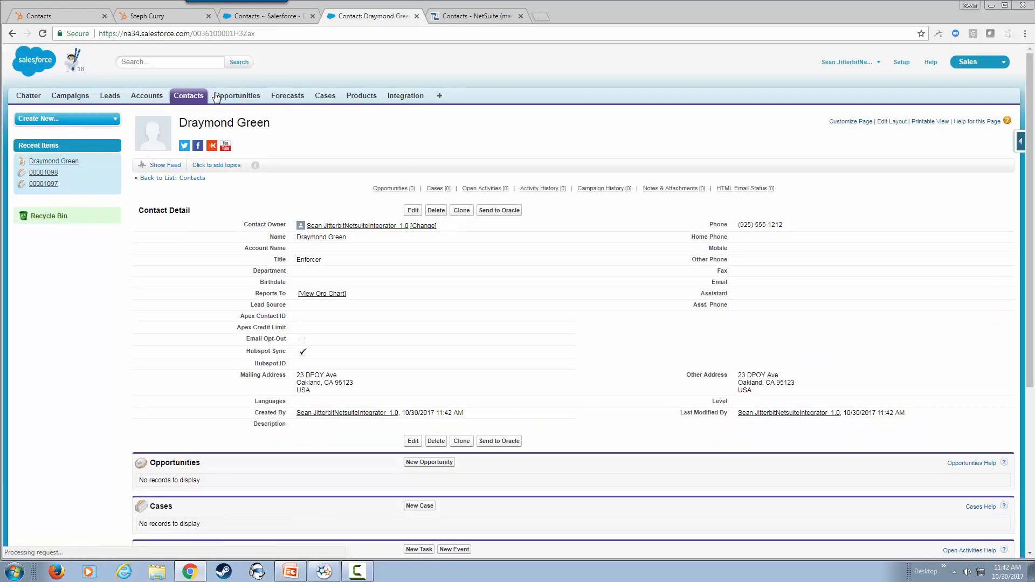
# Reload HubSpot's contacts list to show synced Draymond Green and Steph Curry
pyautogui.click(188, 96)
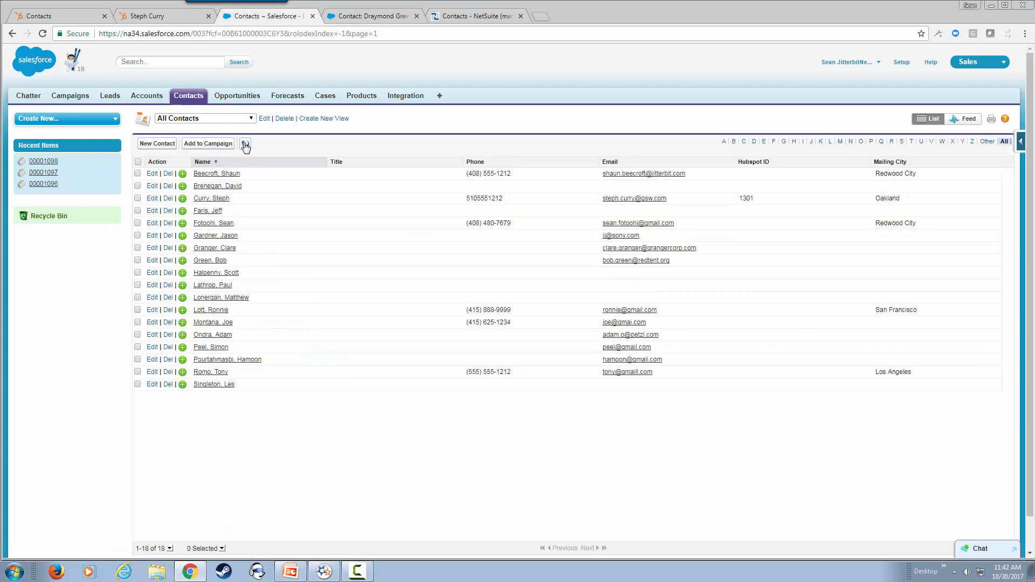
pyautogui.click(245, 143)
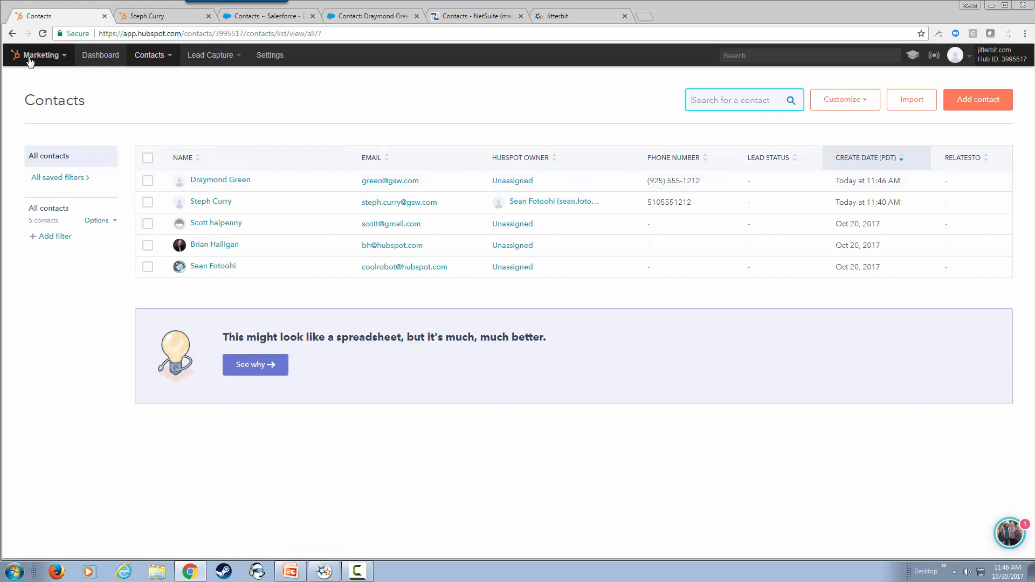
# View NetSuite's contacts list with Draymond Green at the top
pyautogui.click(472, 16)
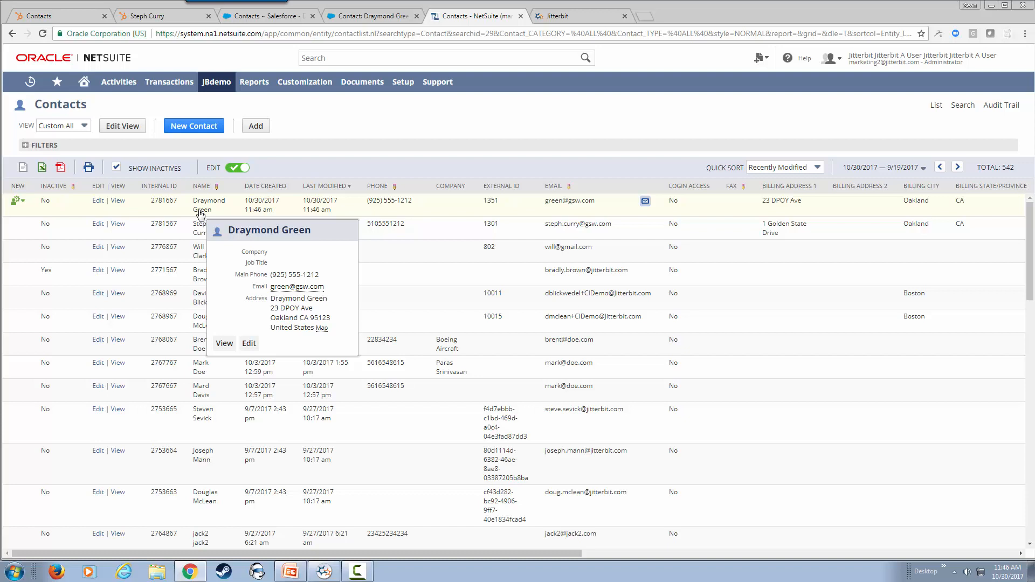
pyautogui.click(304, 82)
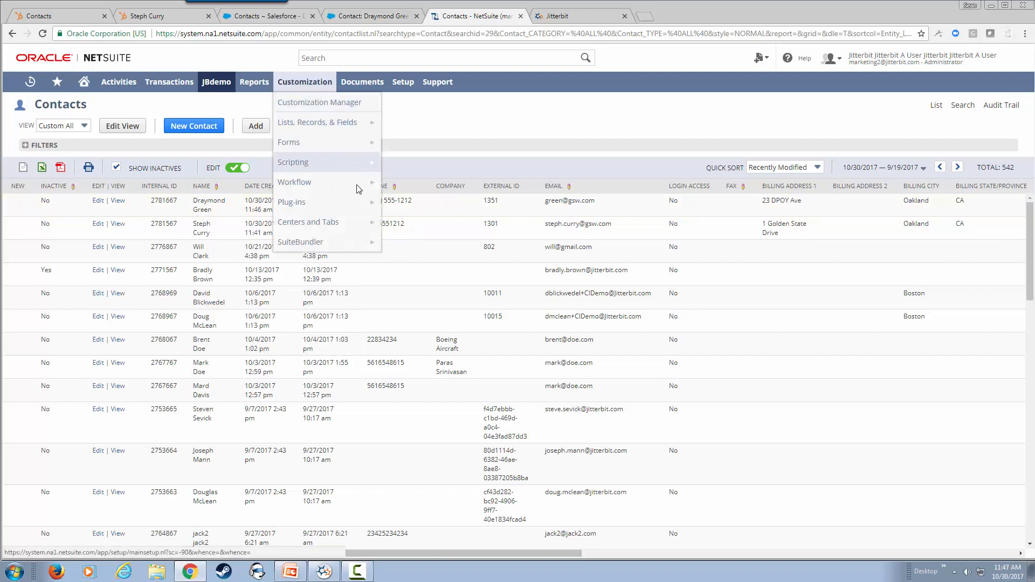
pyautogui.click(323, 571)
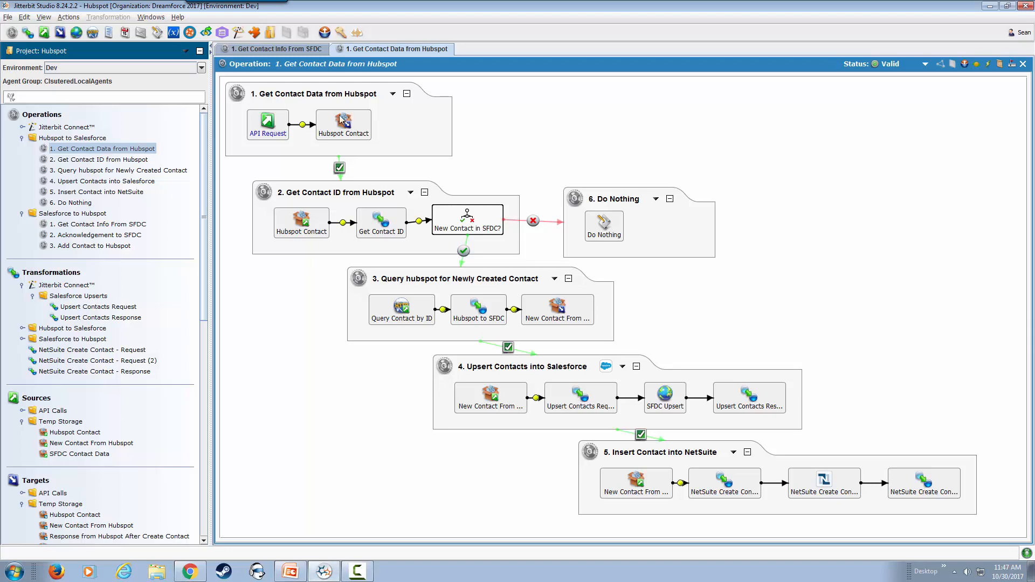
pyautogui.moveTo(312, 102)
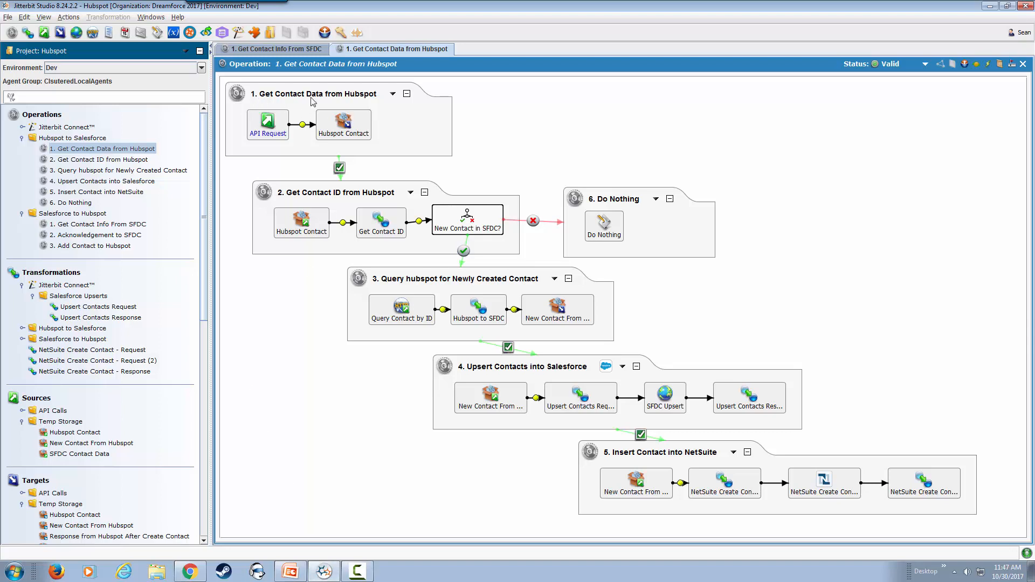
pyautogui.moveTo(343, 124)
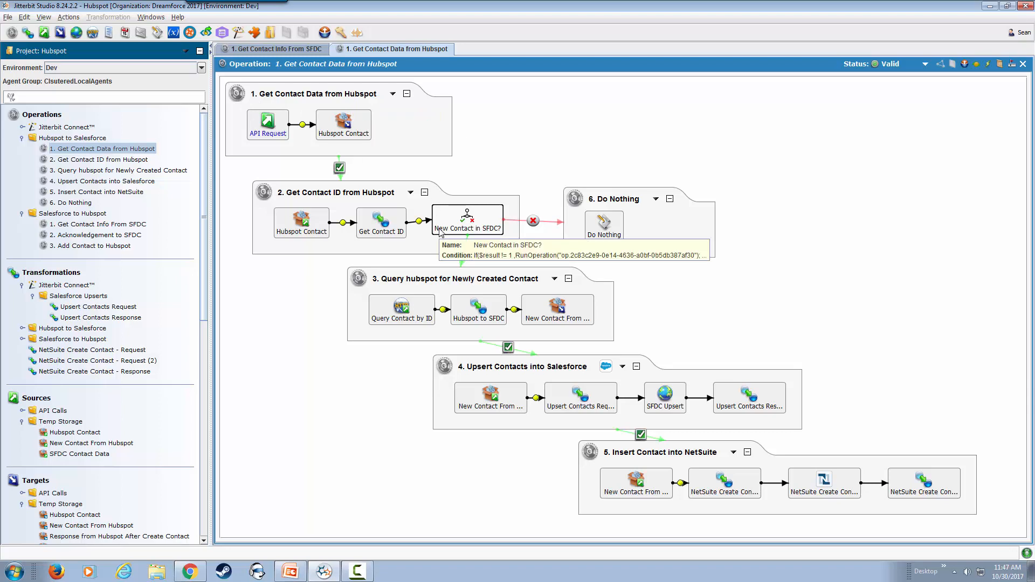
pyautogui.moveTo(627, 227)
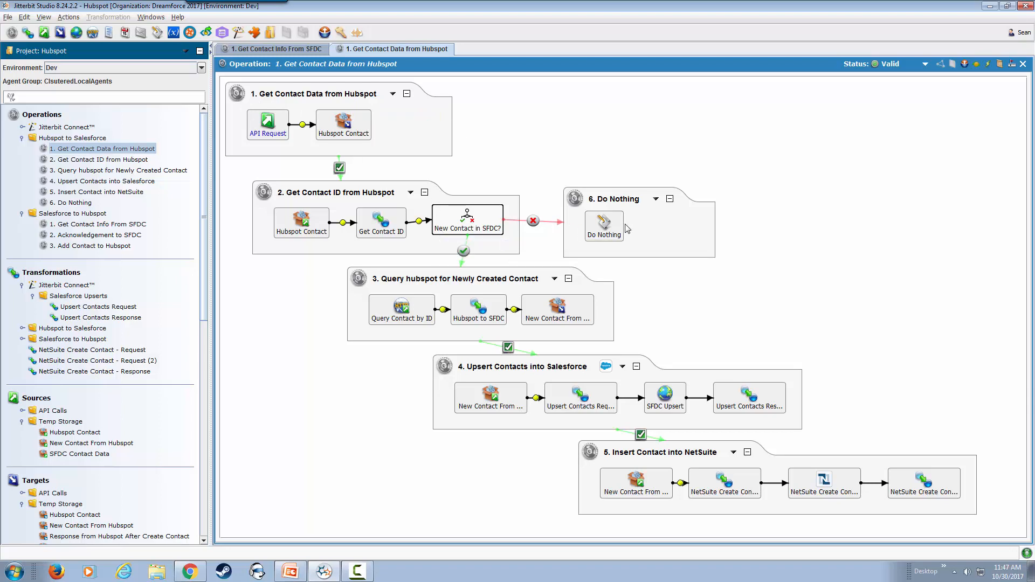
pyautogui.moveTo(480, 236)
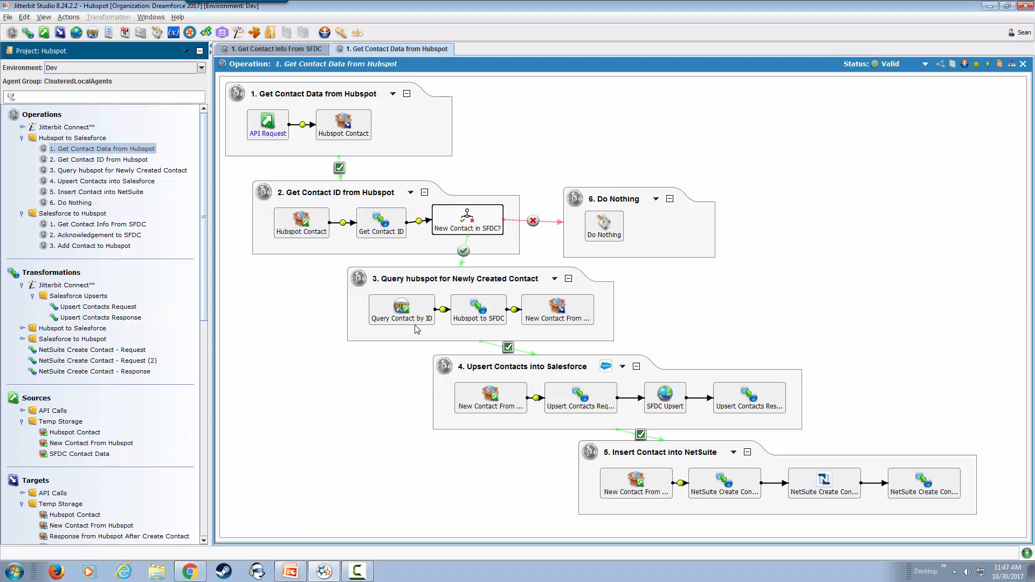
pyautogui.moveTo(400, 308)
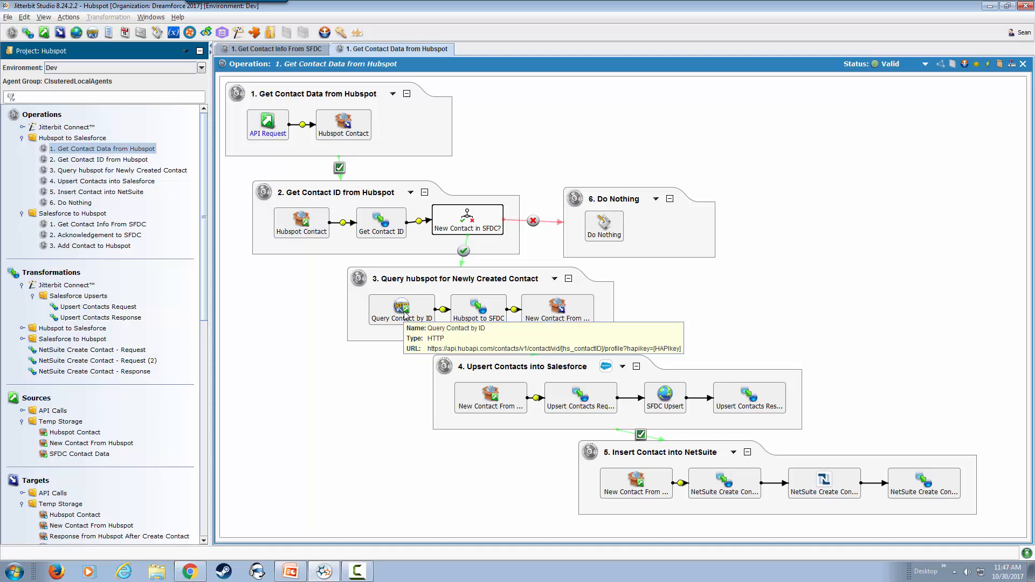
pyautogui.moveTo(432, 307)
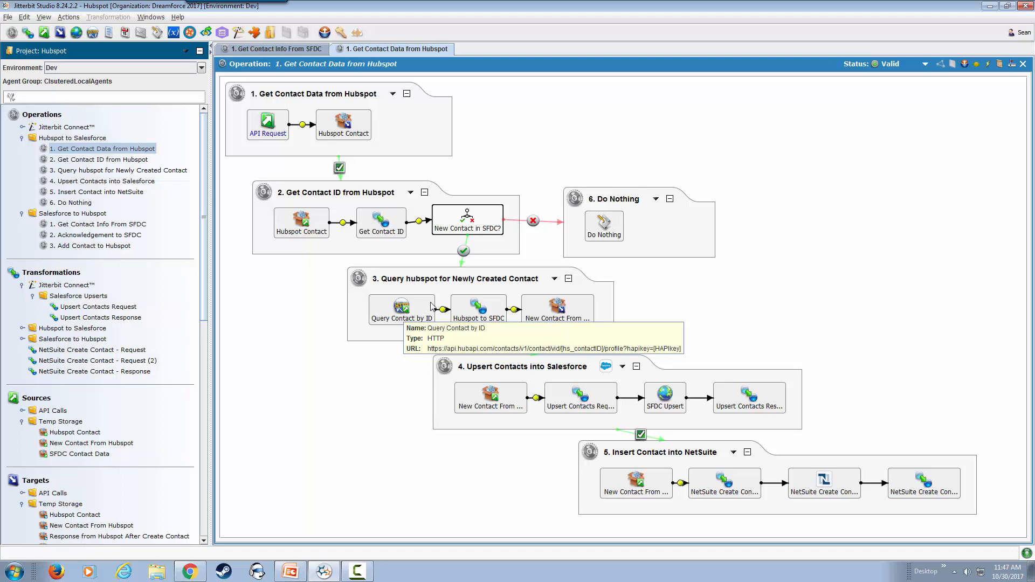
pyautogui.moveTo(598, 367)
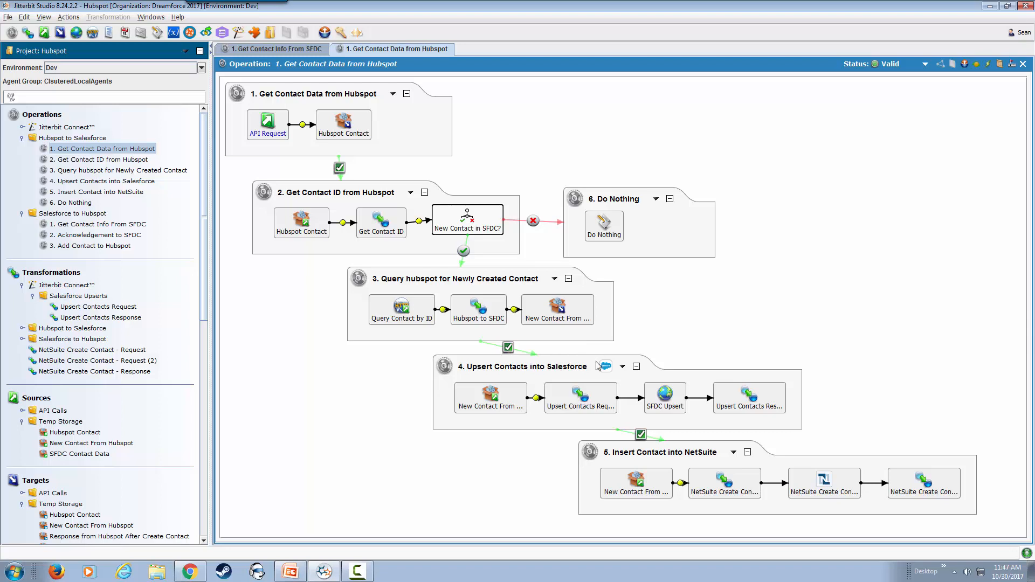
pyautogui.moveTo(602, 387)
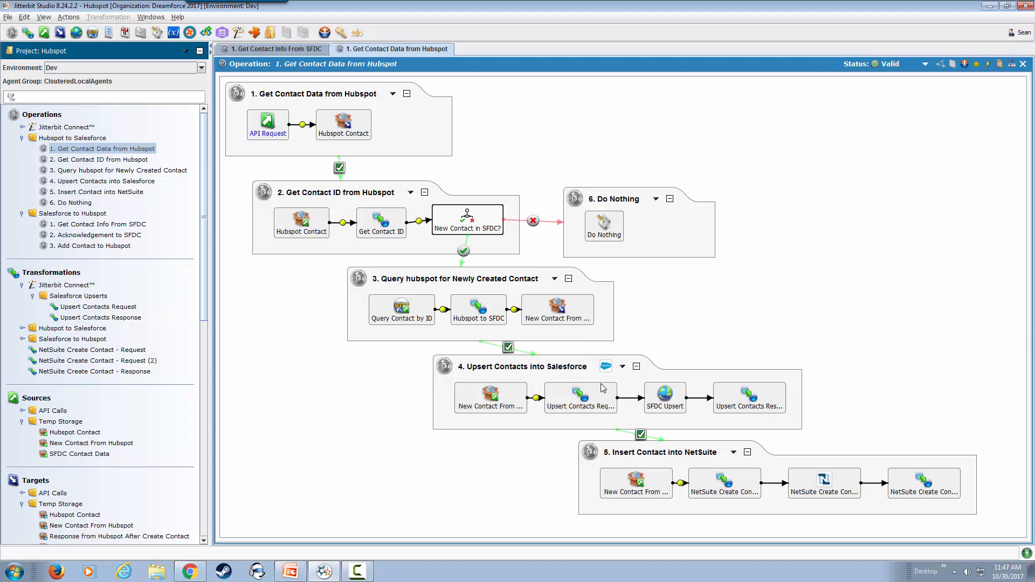
pyautogui.moveTo(803, 487)
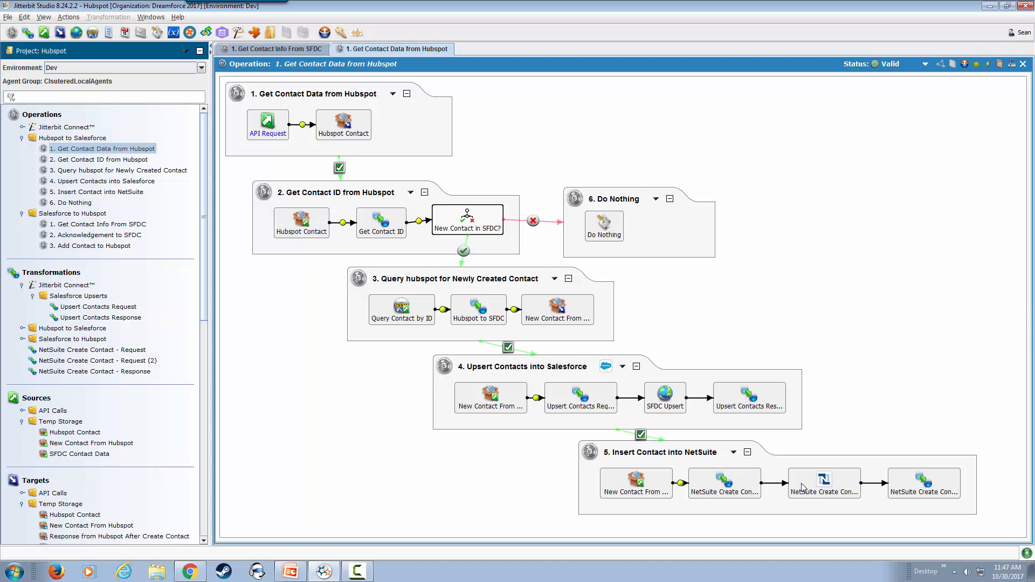
pyautogui.moveTo(824, 479)
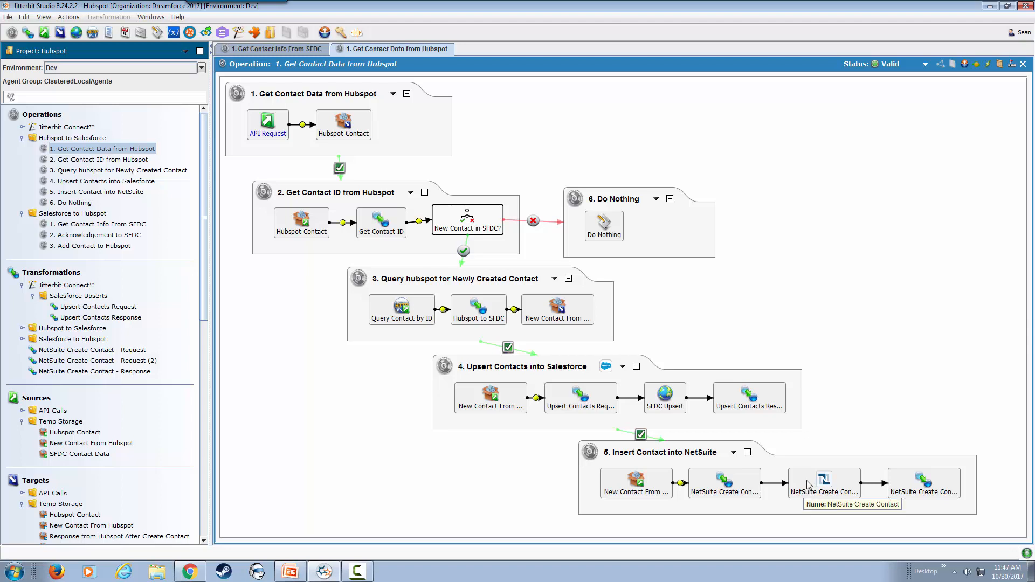
pyautogui.moveTo(82, 229)
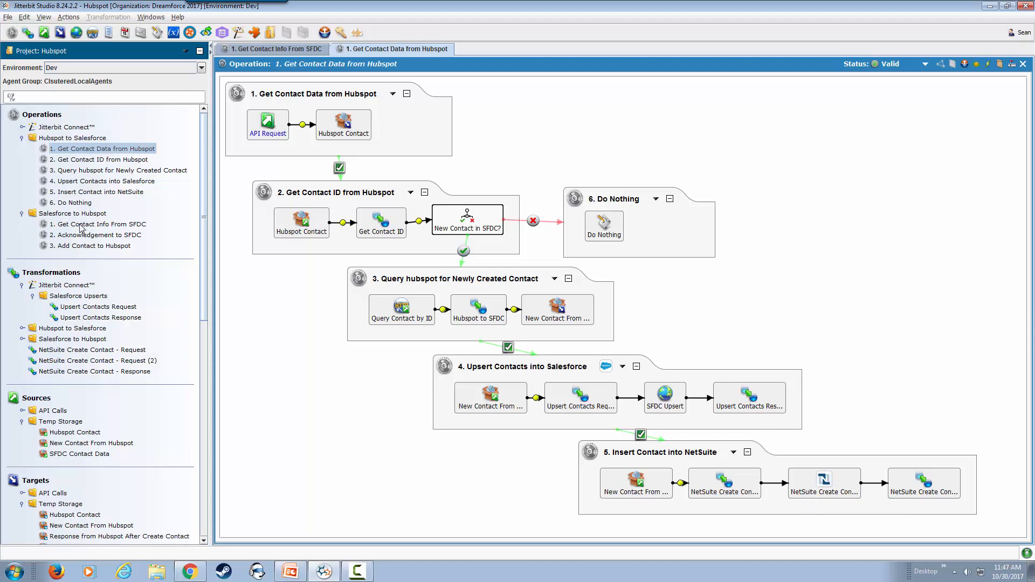
# Open the '1. Get Contact Info From SFDC' operation in the project tree
pyautogui.click(274, 48)
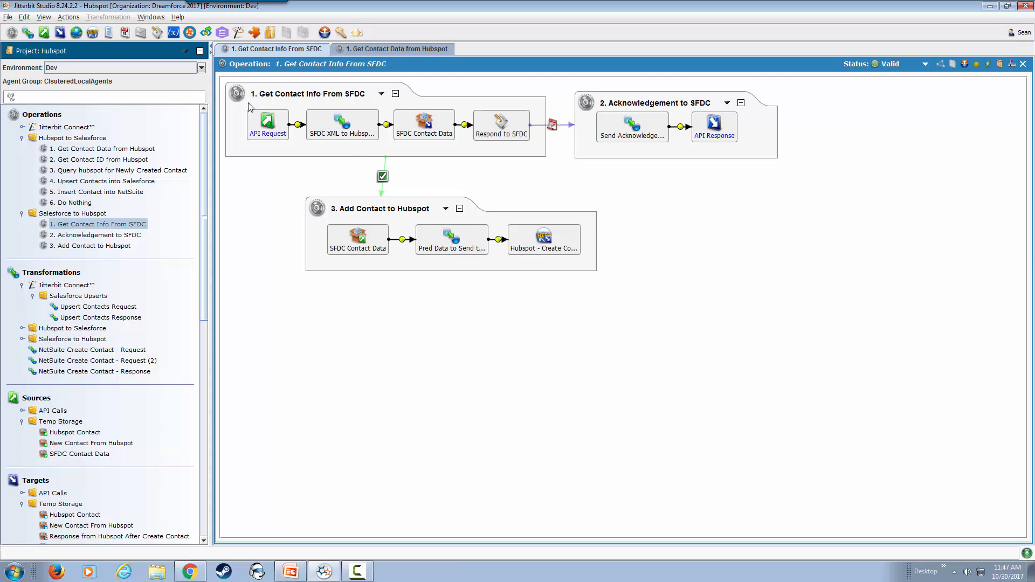
pyautogui.moveTo(268, 124)
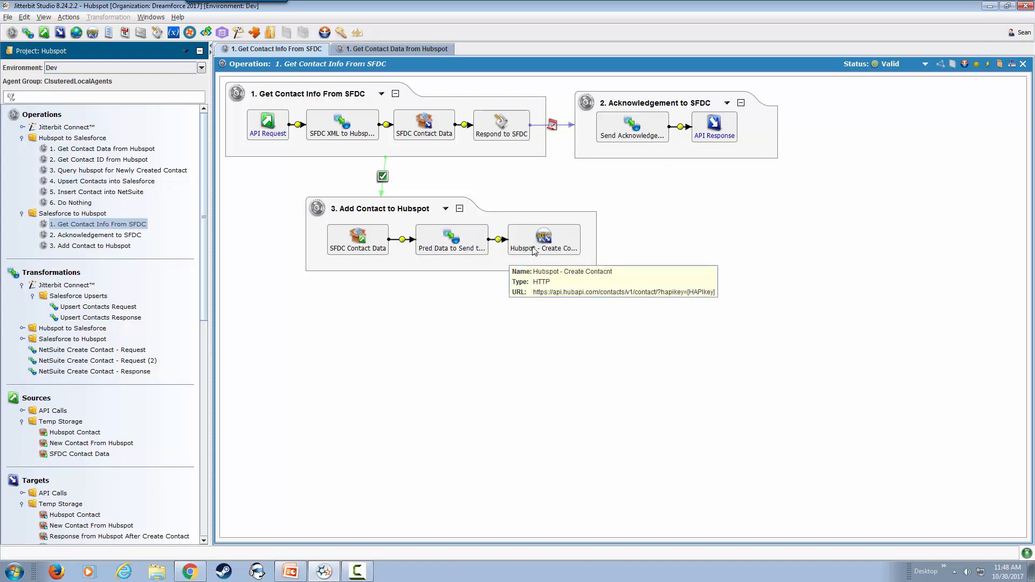
pyautogui.moveTo(460, 348)
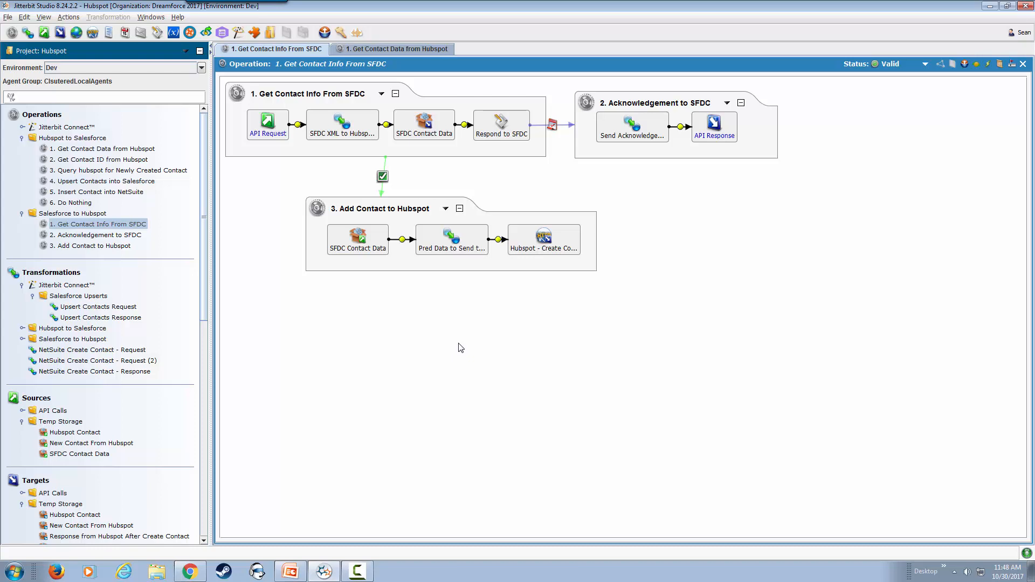
pyautogui.moveTo(430, 246)
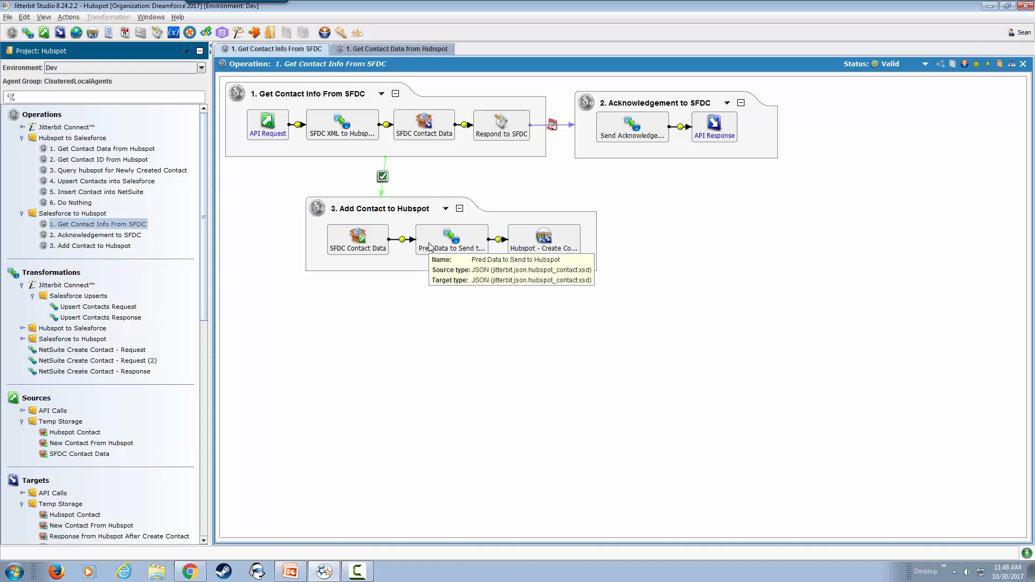
pyautogui.moveTo(429, 249)
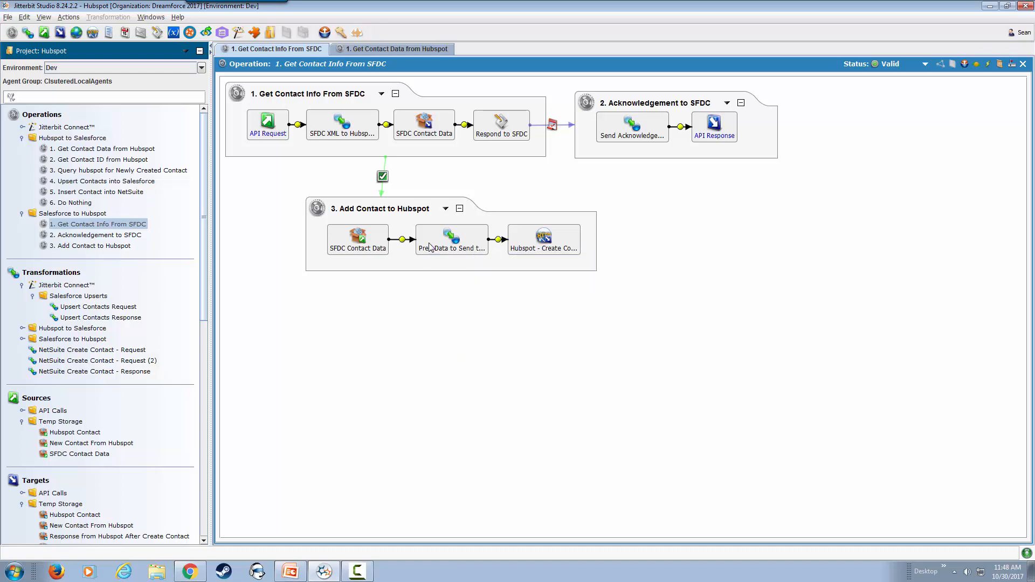